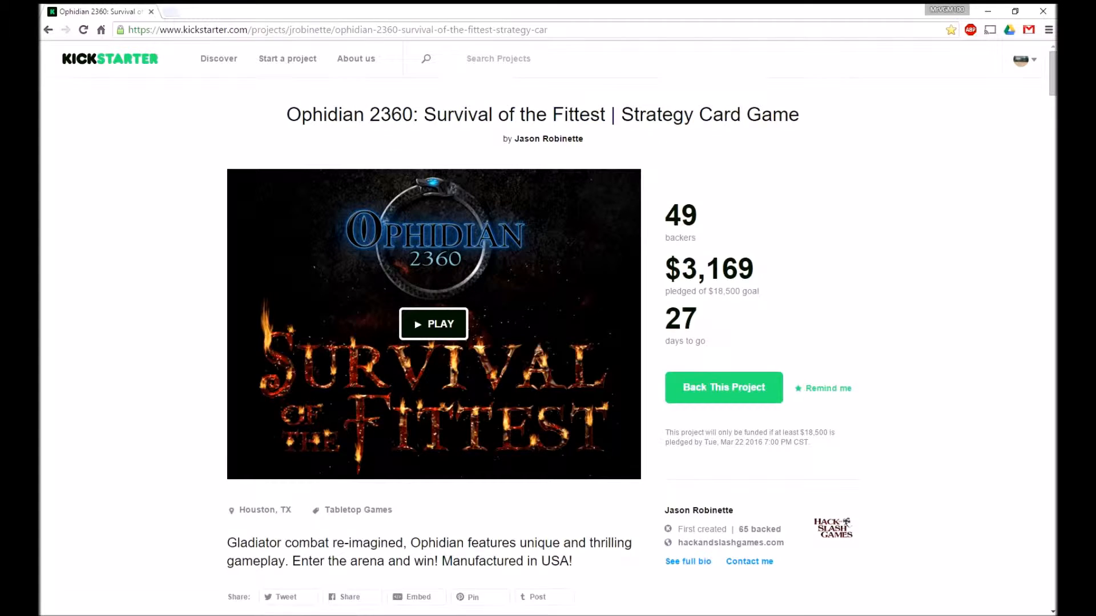
pyautogui.scroll(-3)
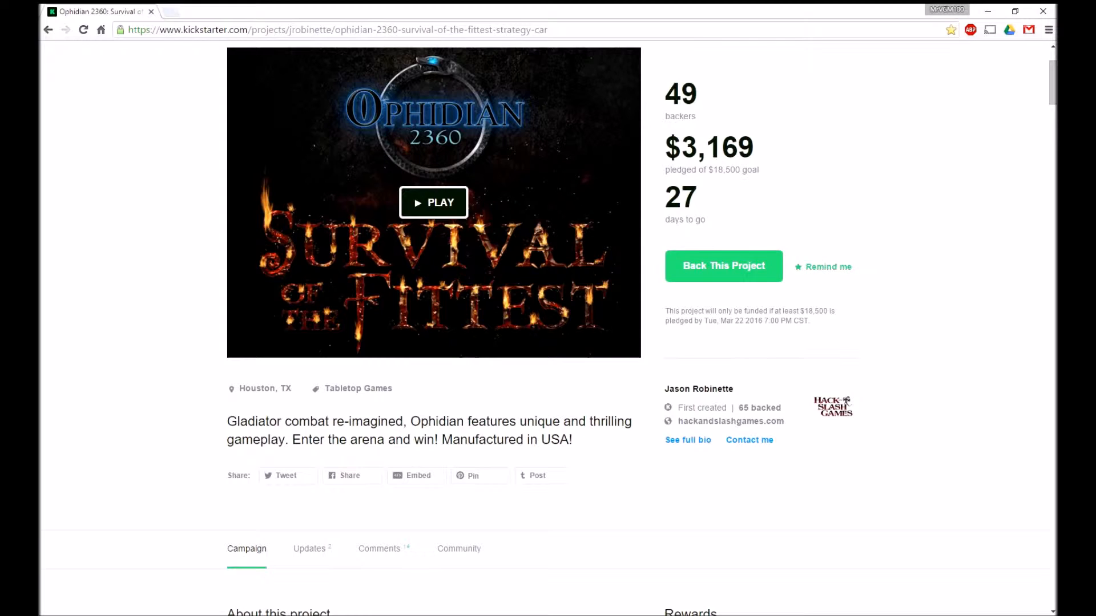
pyautogui.scroll(-3)
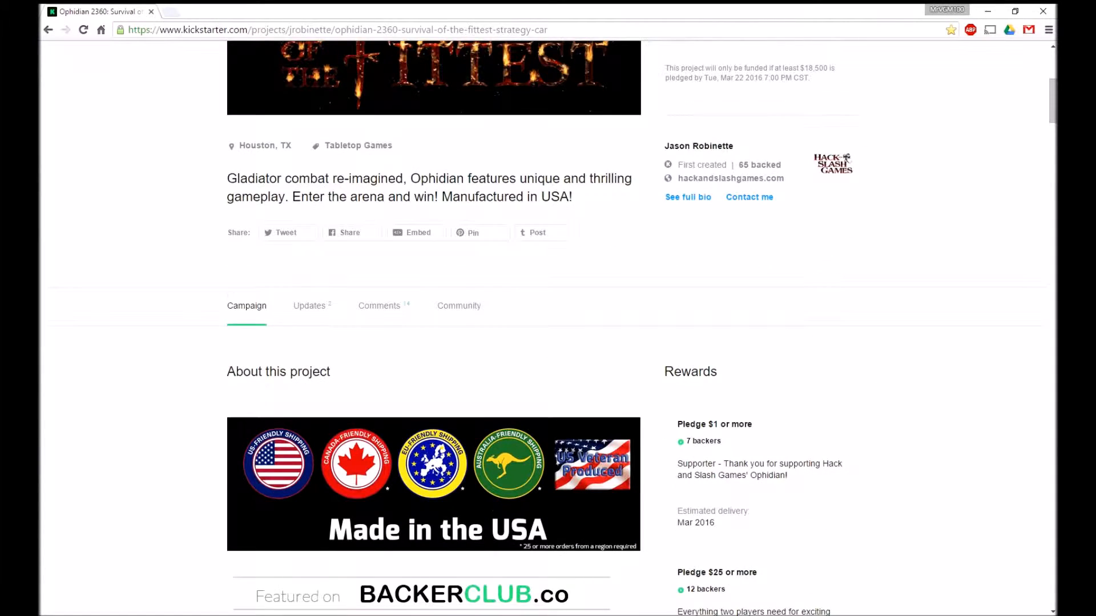
pyautogui.scroll(-3)
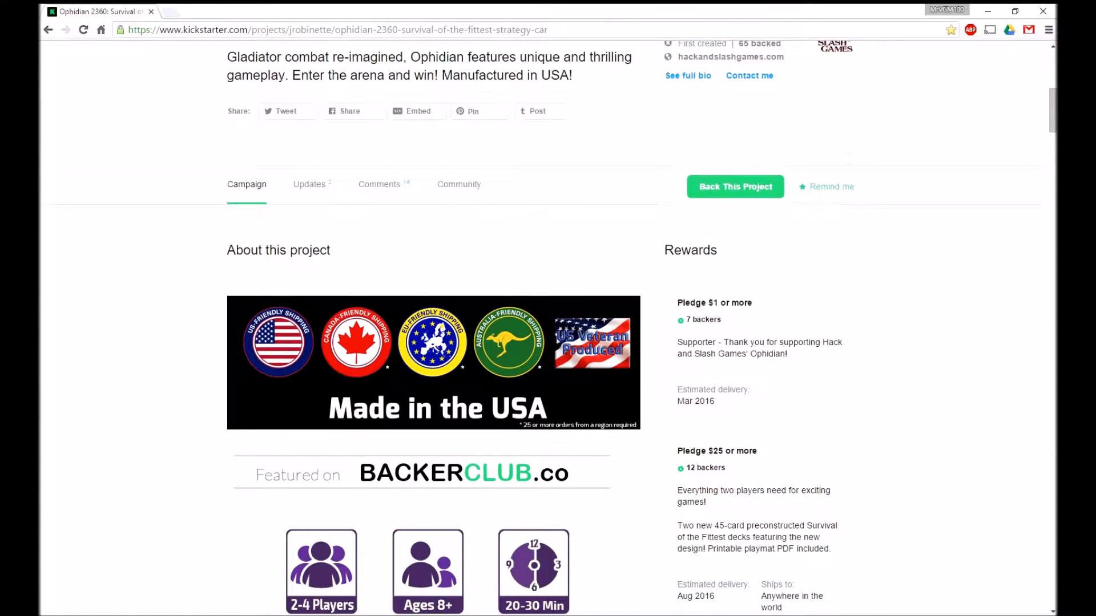
pyautogui.scroll(-3)
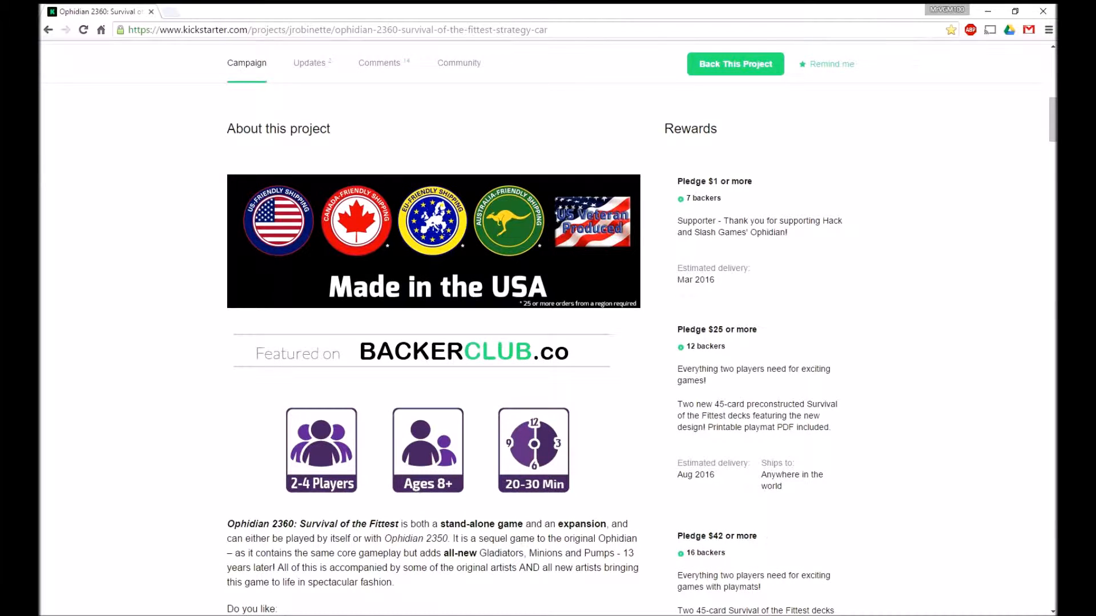
pyautogui.scroll(-3)
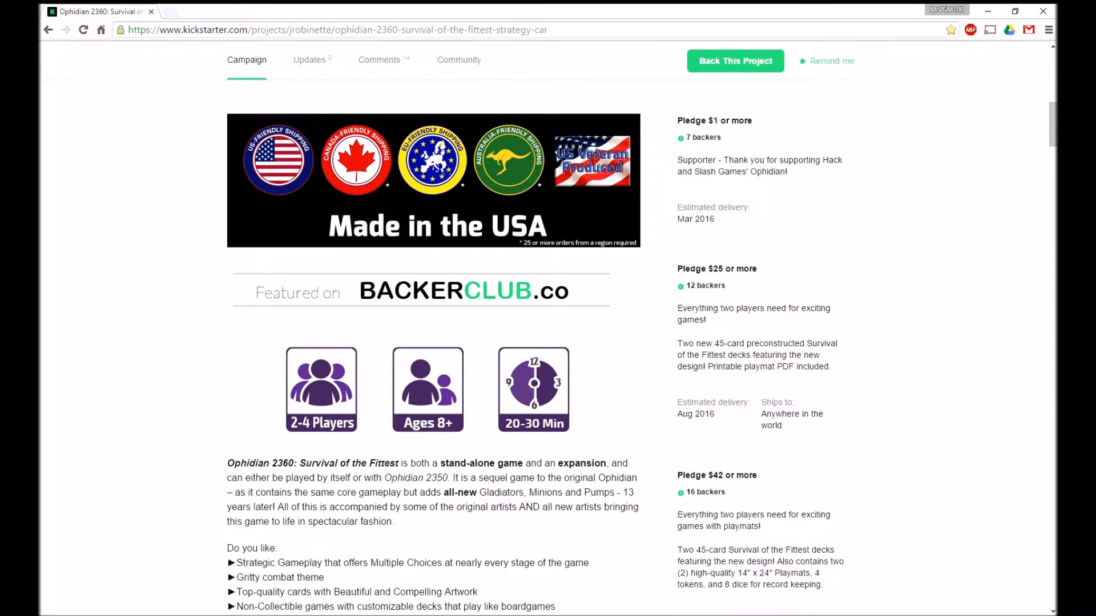
pyautogui.scroll(-3)
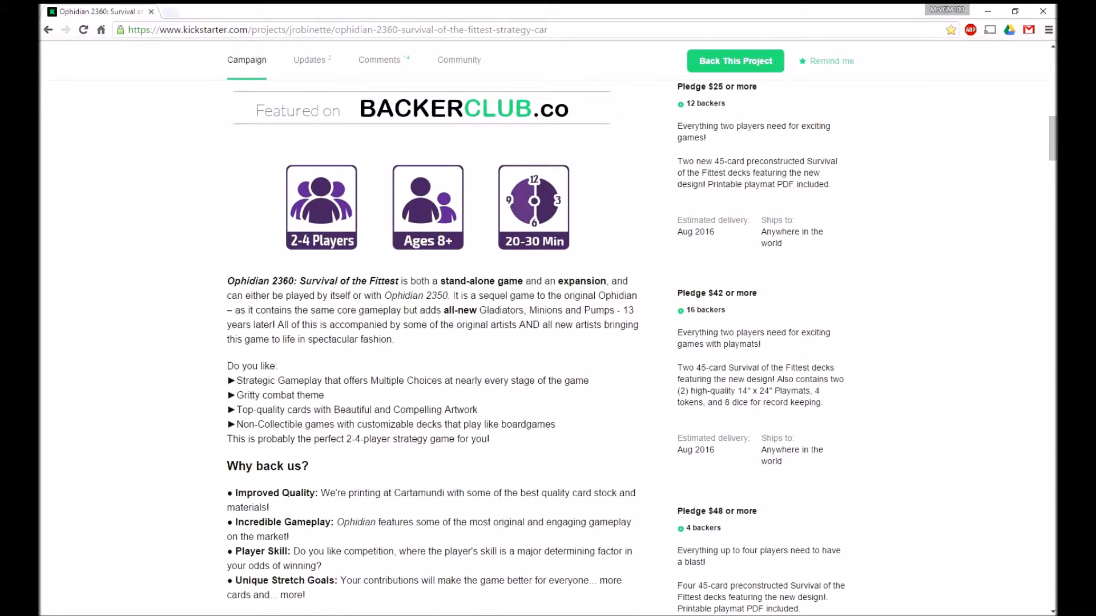
pyautogui.scroll(-3)
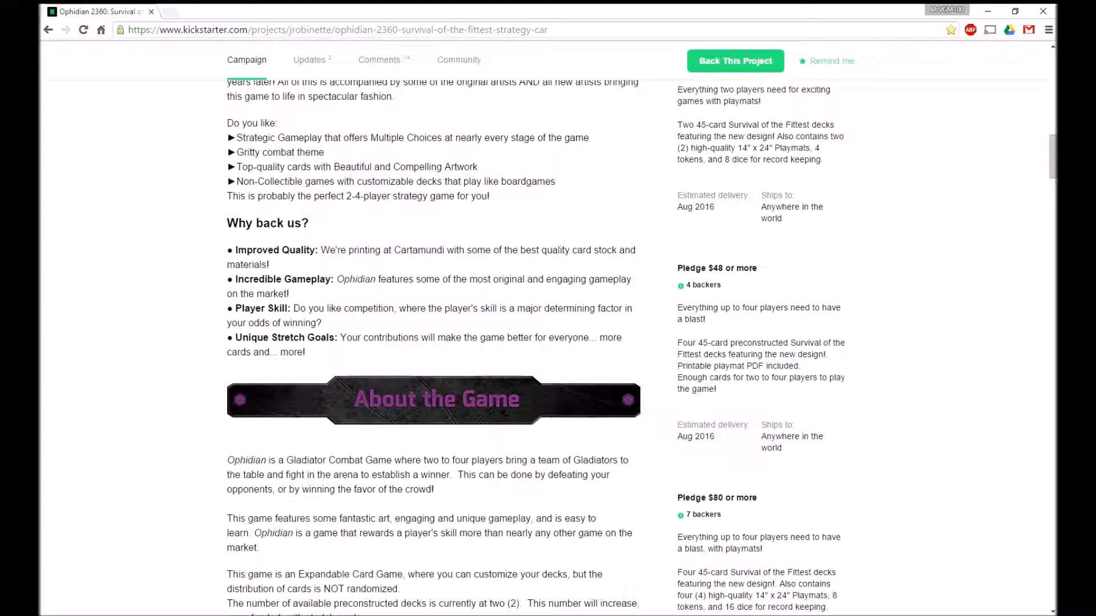
pyautogui.scroll(-3)
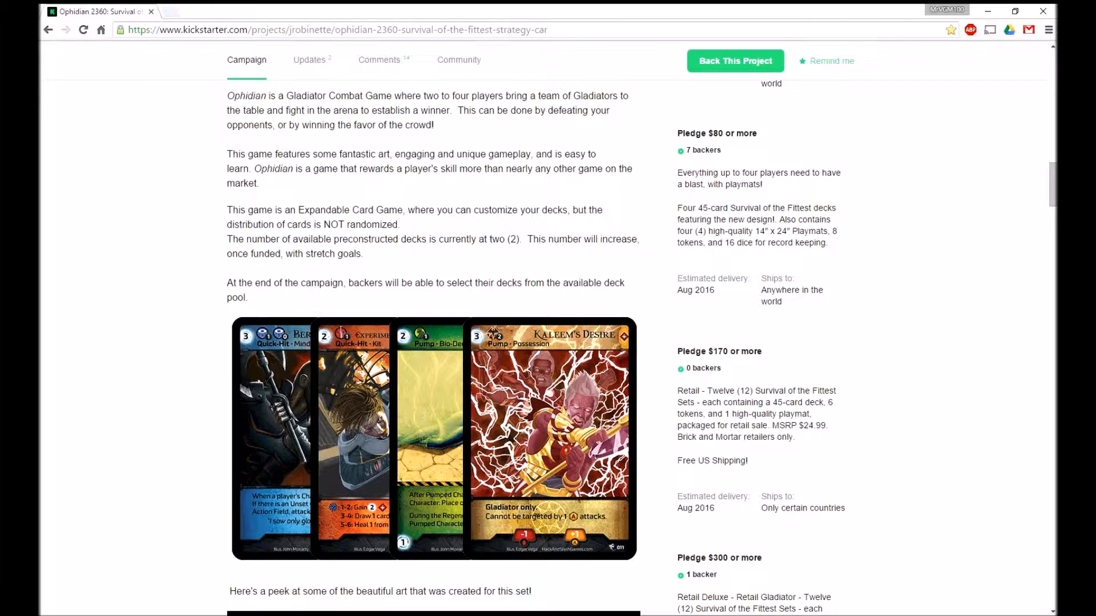
pyautogui.scroll(-3)
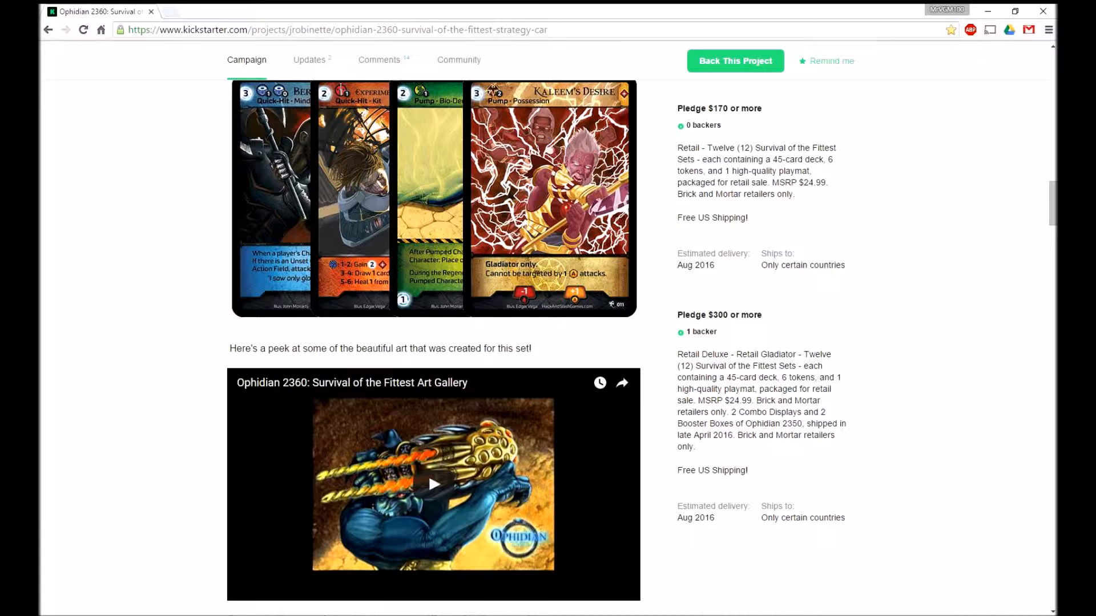
pyautogui.scroll(-3)
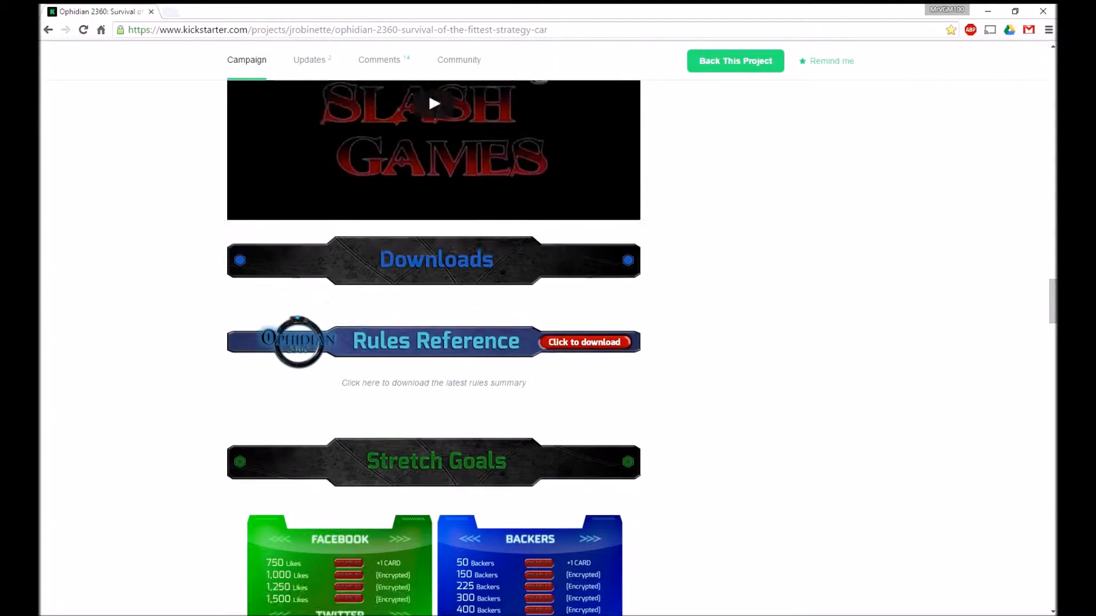
pyautogui.scroll(-3)
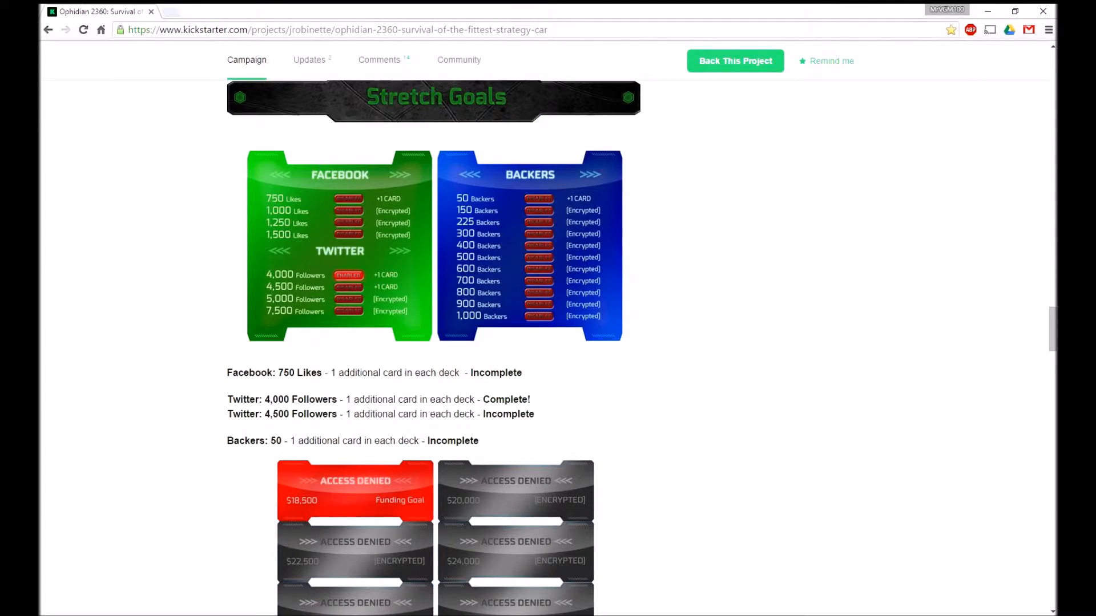
pyautogui.scroll(-3)
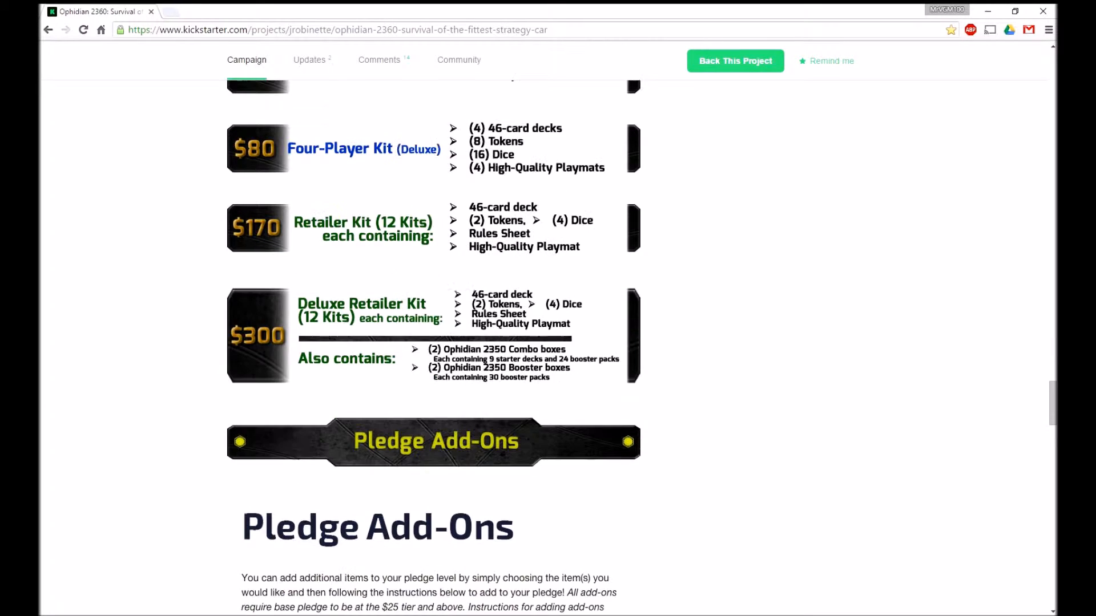
pyautogui.scroll(3)
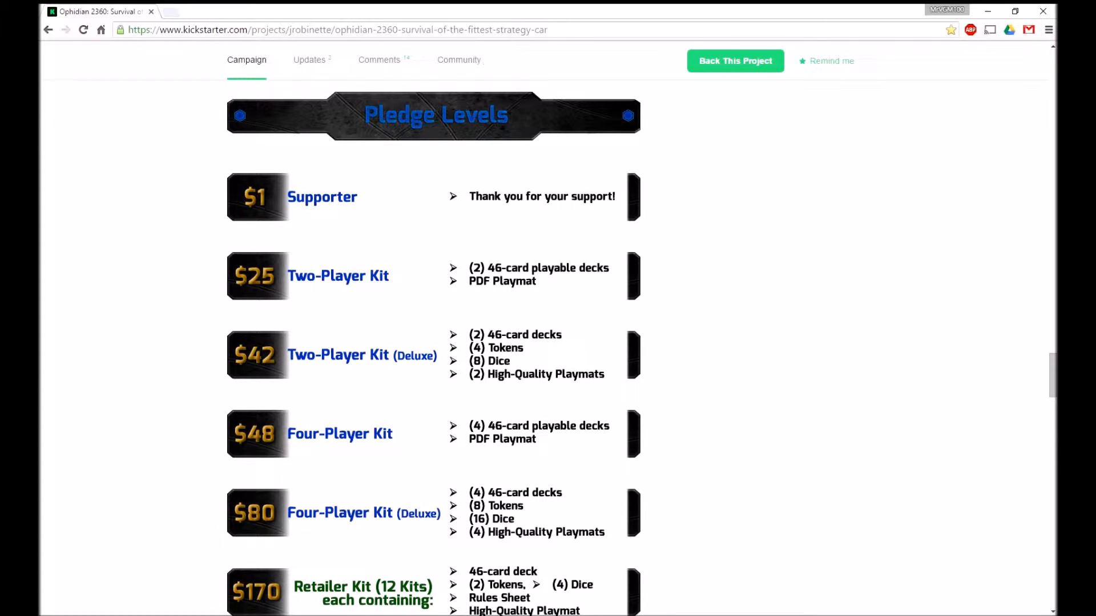
pyautogui.scroll(-3)
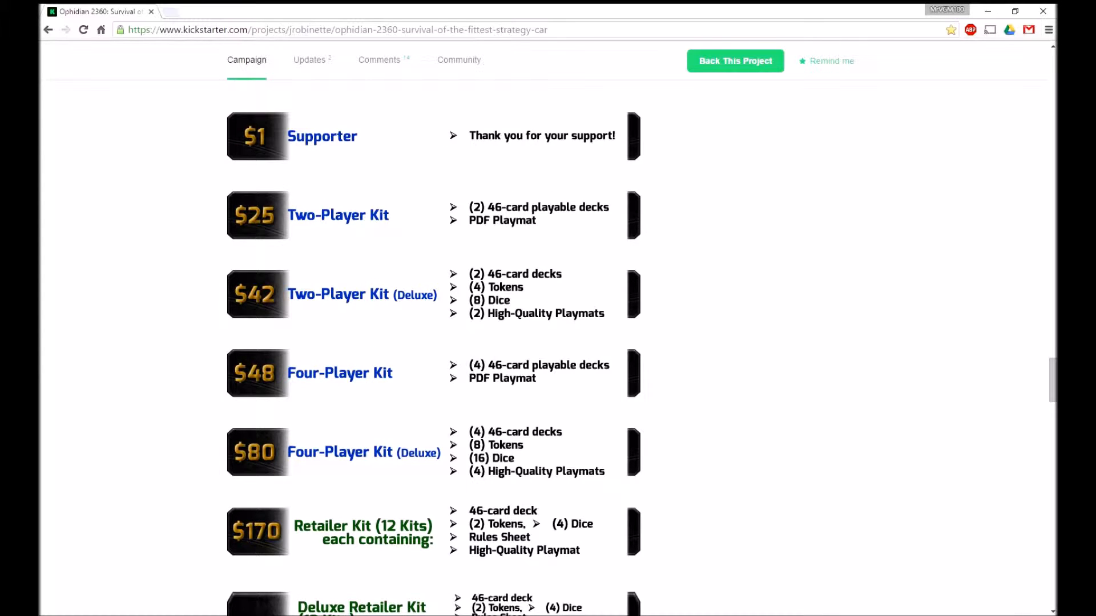
pyautogui.scroll(-3)
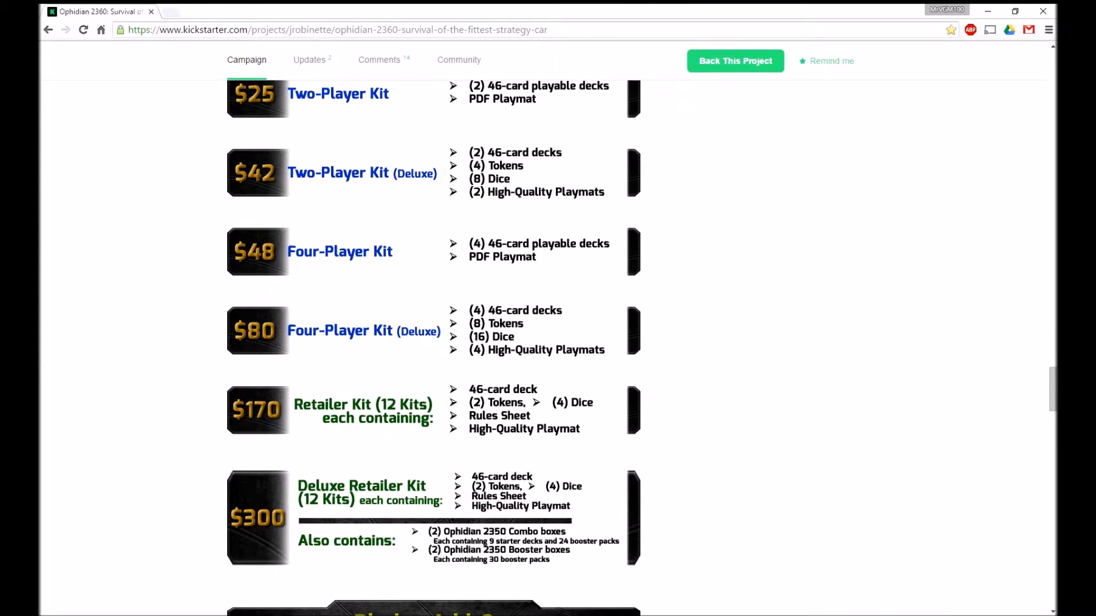
pyautogui.scroll(-3)
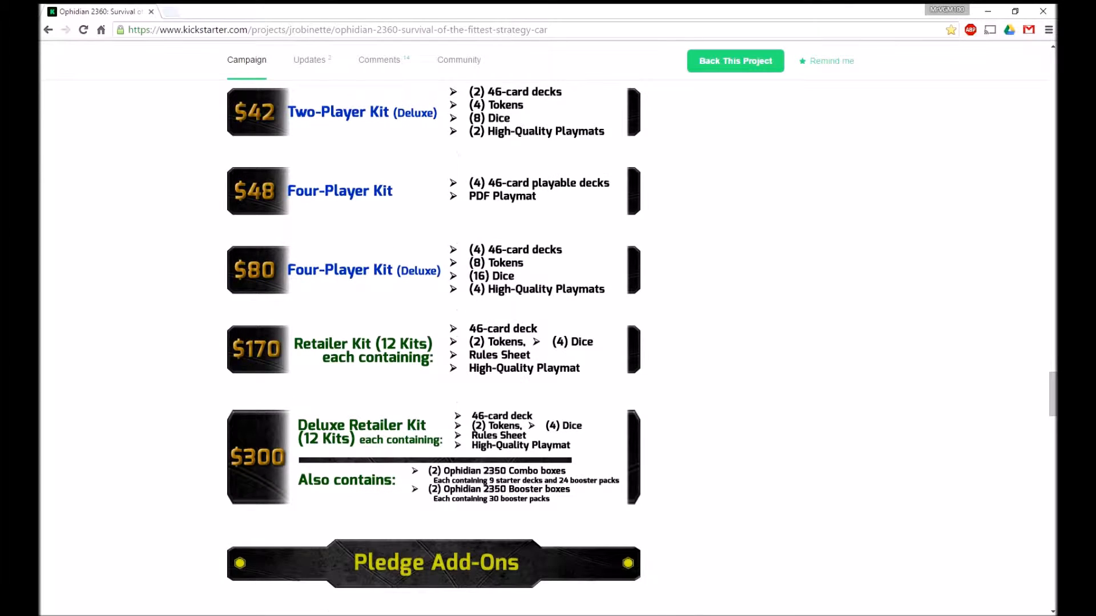
pyautogui.scroll(-3)
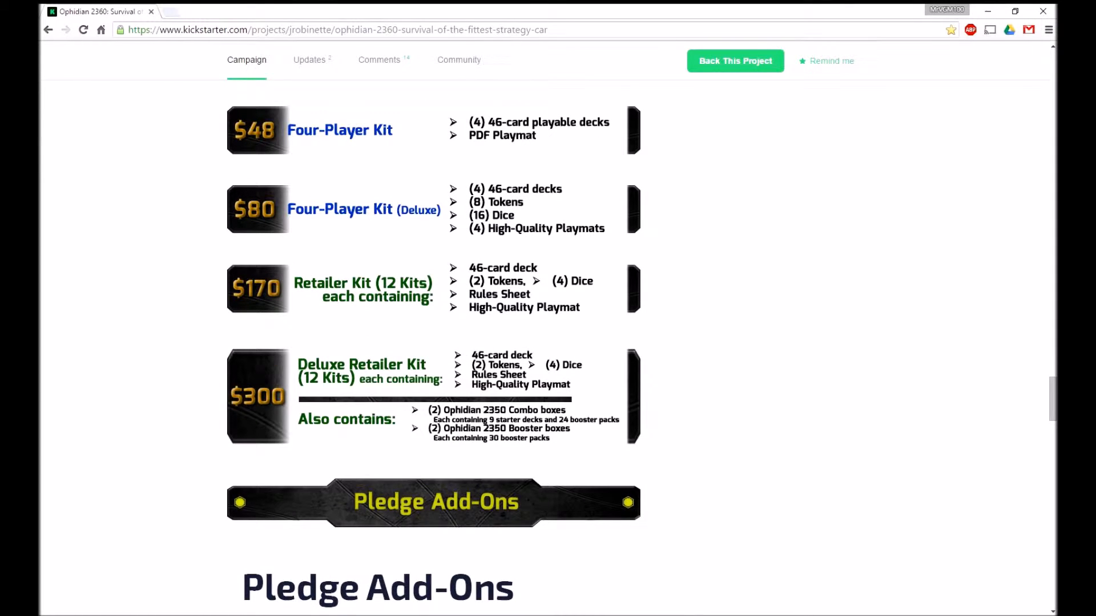
pyautogui.scroll(-3)
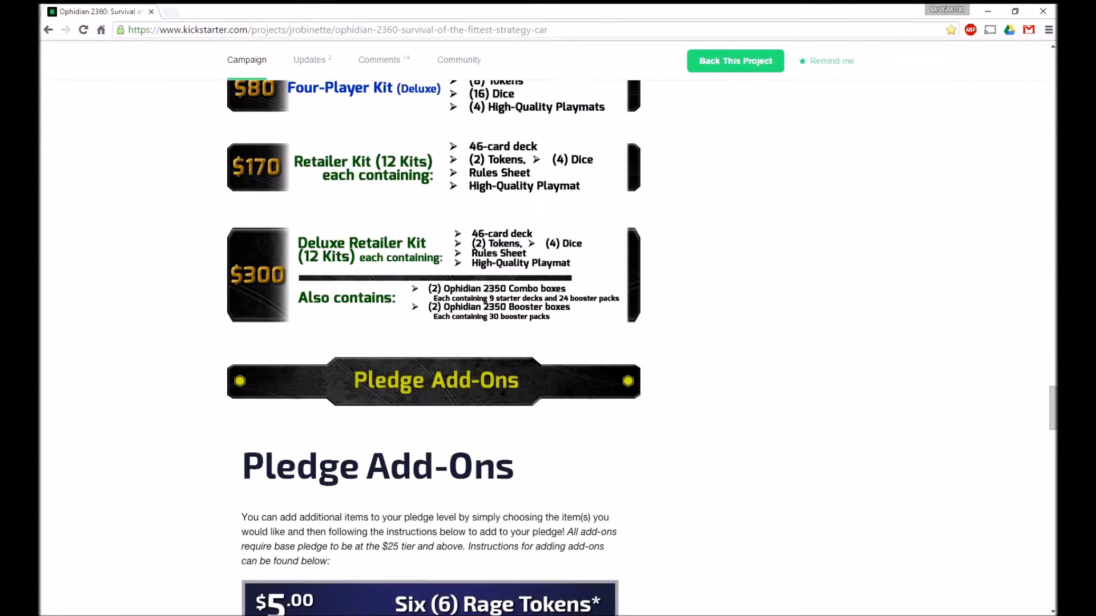
pyautogui.scroll(-3)
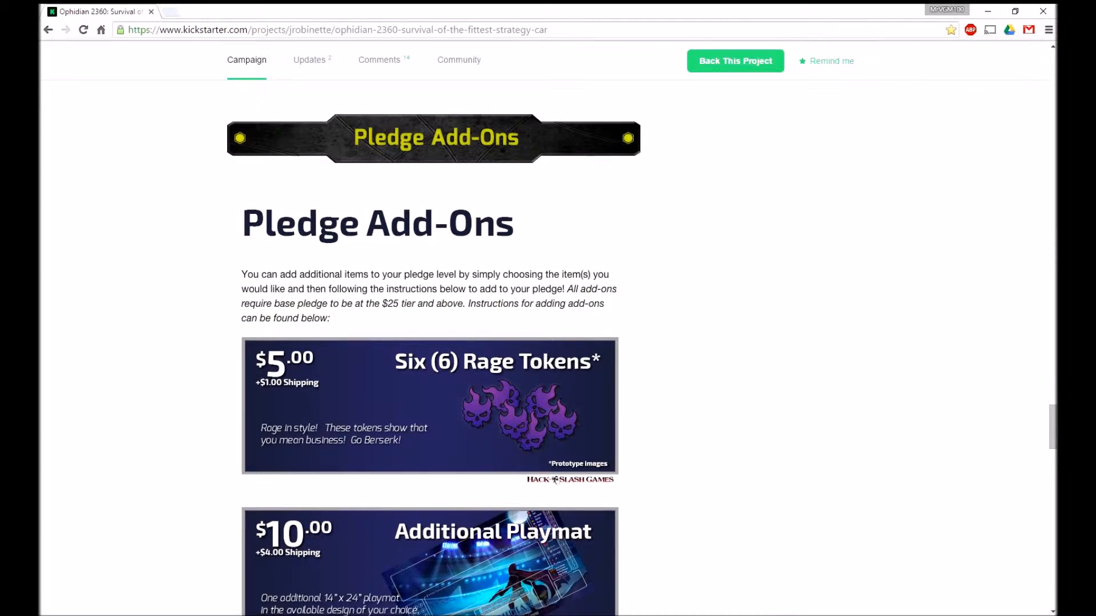
pyautogui.scroll(-3)
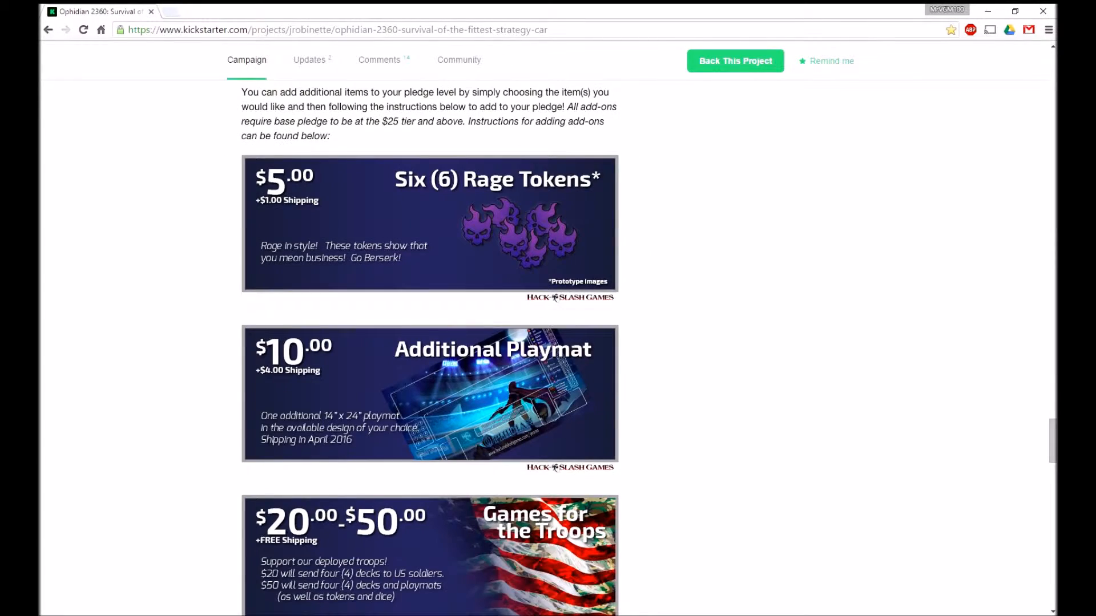
pyautogui.scroll(-3)
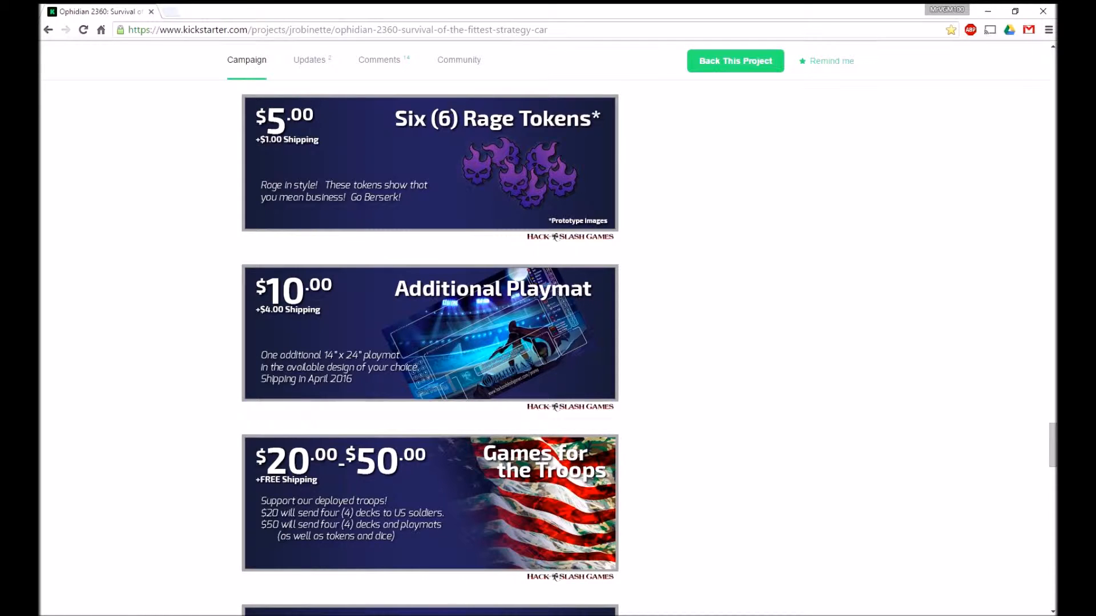
pyautogui.scroll(-3)
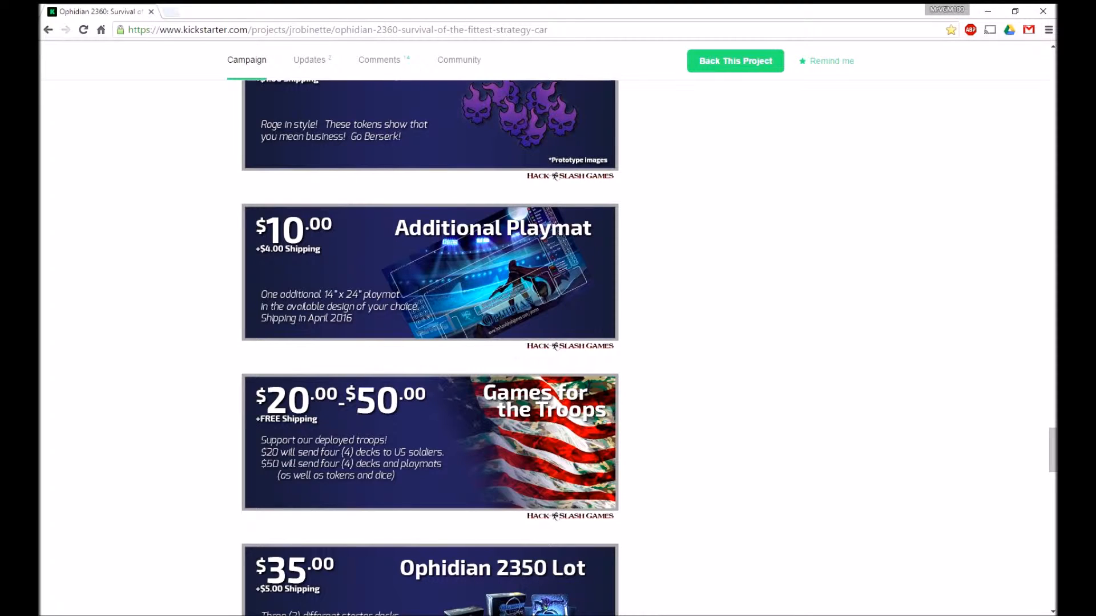
pyautogui.scroll(-3)
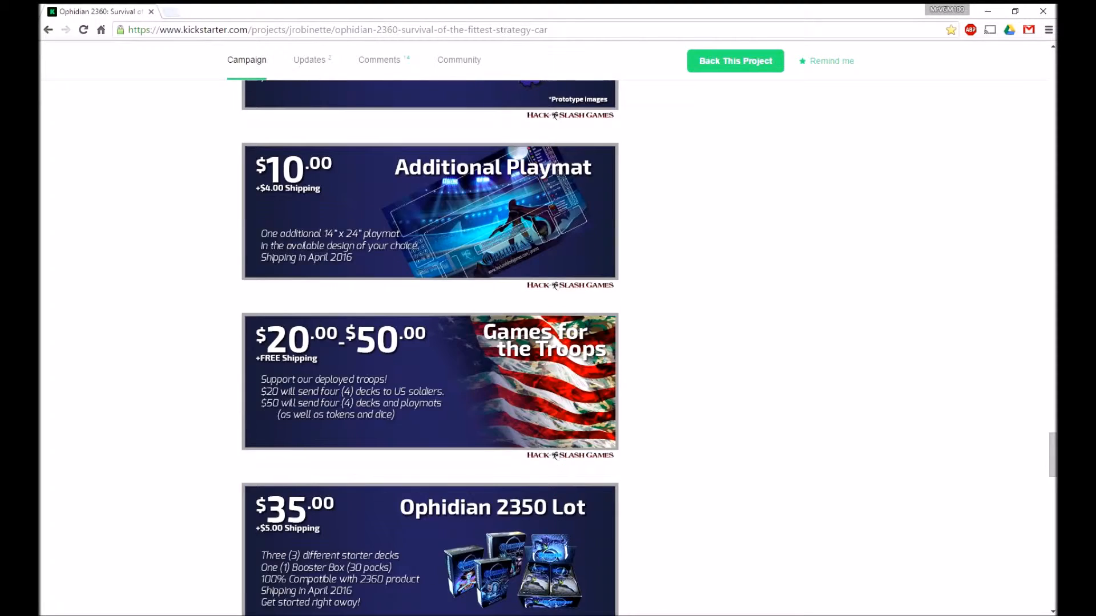
pyautogui.scroll(-3)
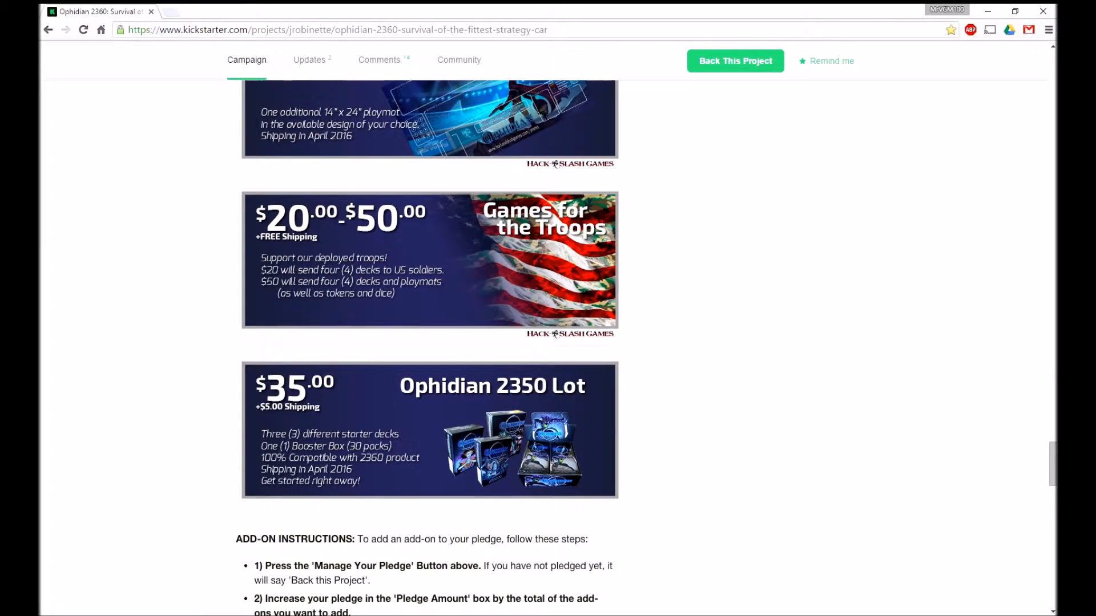
pyautogui.scroll(-3)
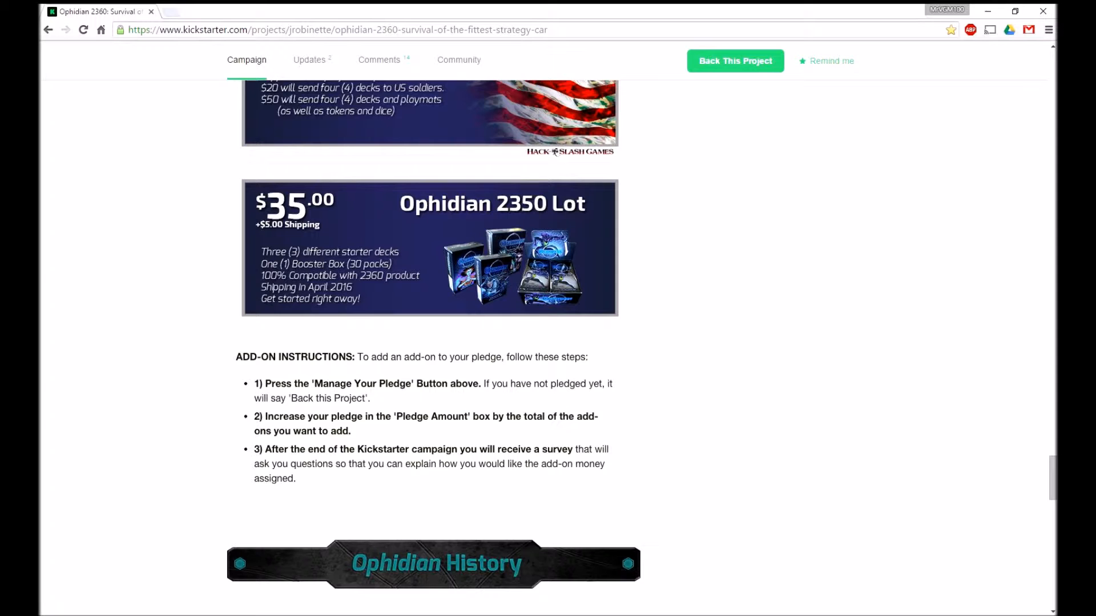
pyautogui.scroll(-3)
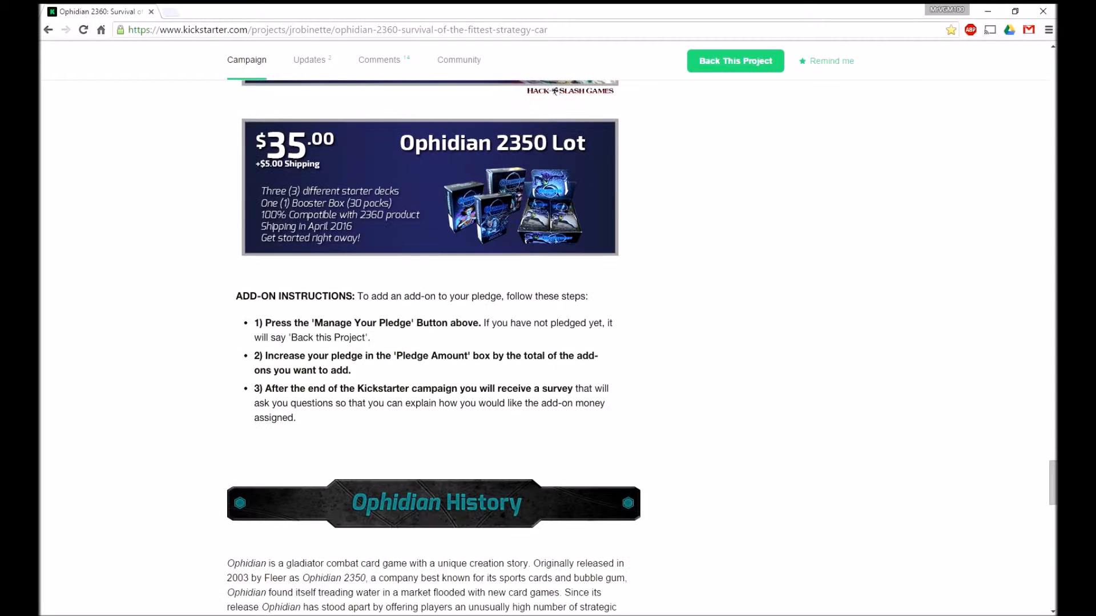
pyautogui.scroll(-3)
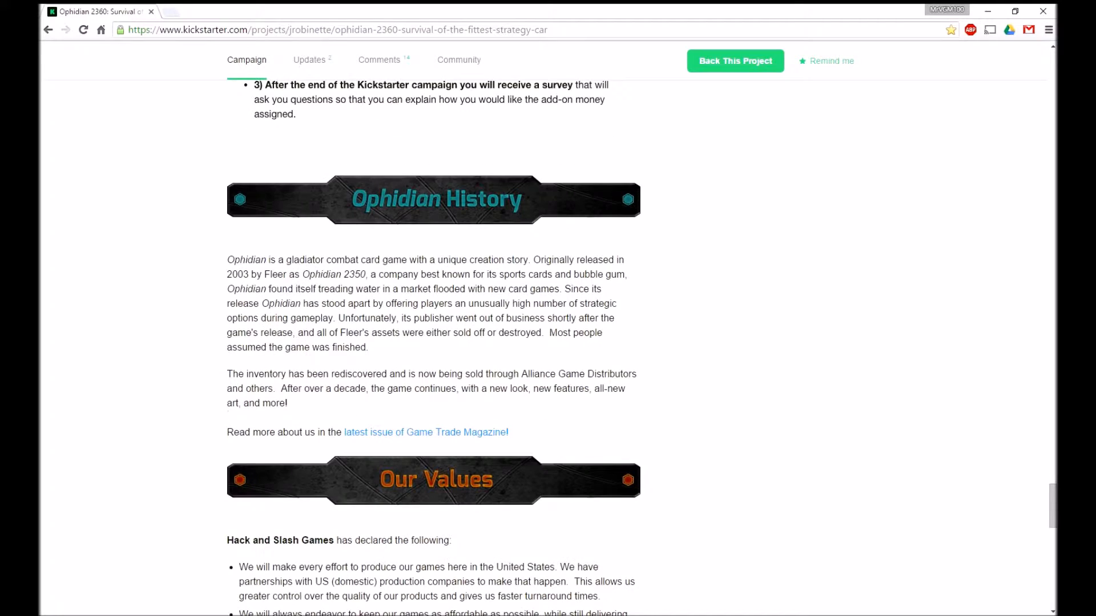
pyautogui.scroll(-3)
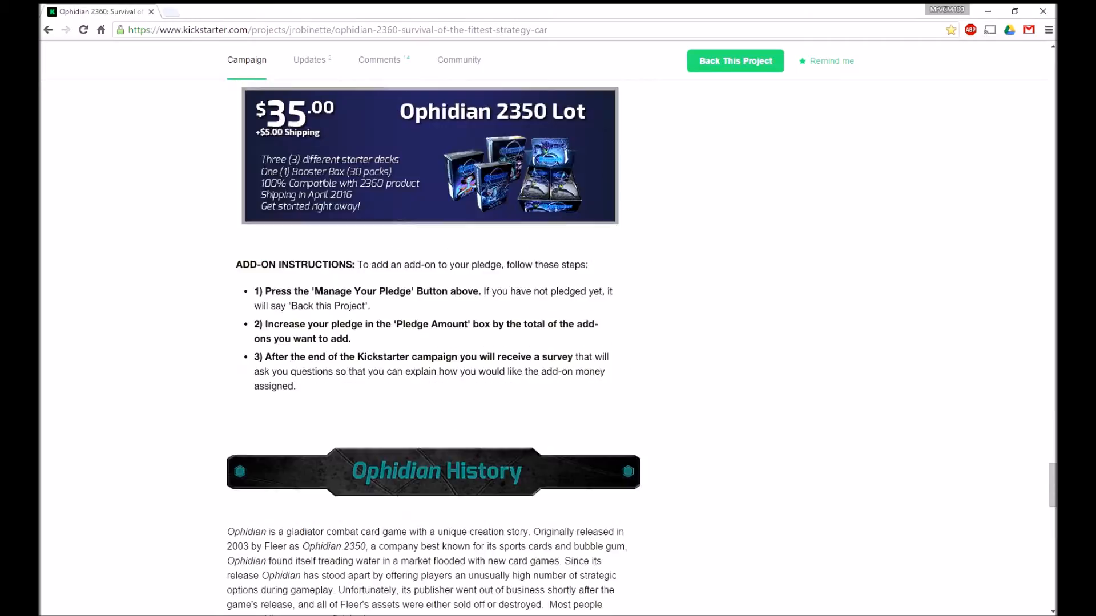
pyautogui.scroll(-3)
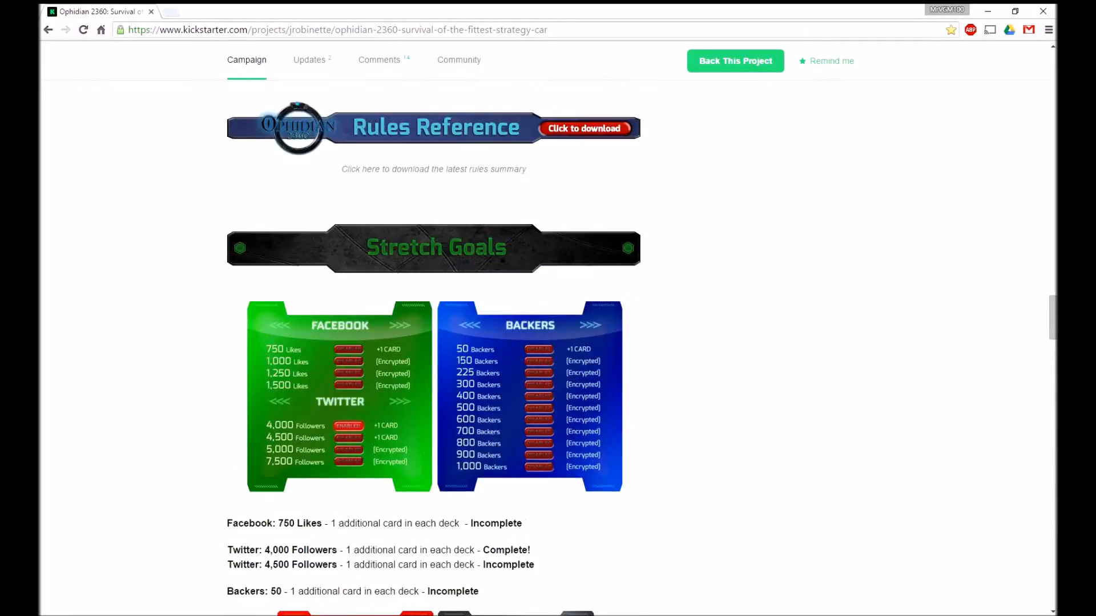
pyautogui.scroll(-3)
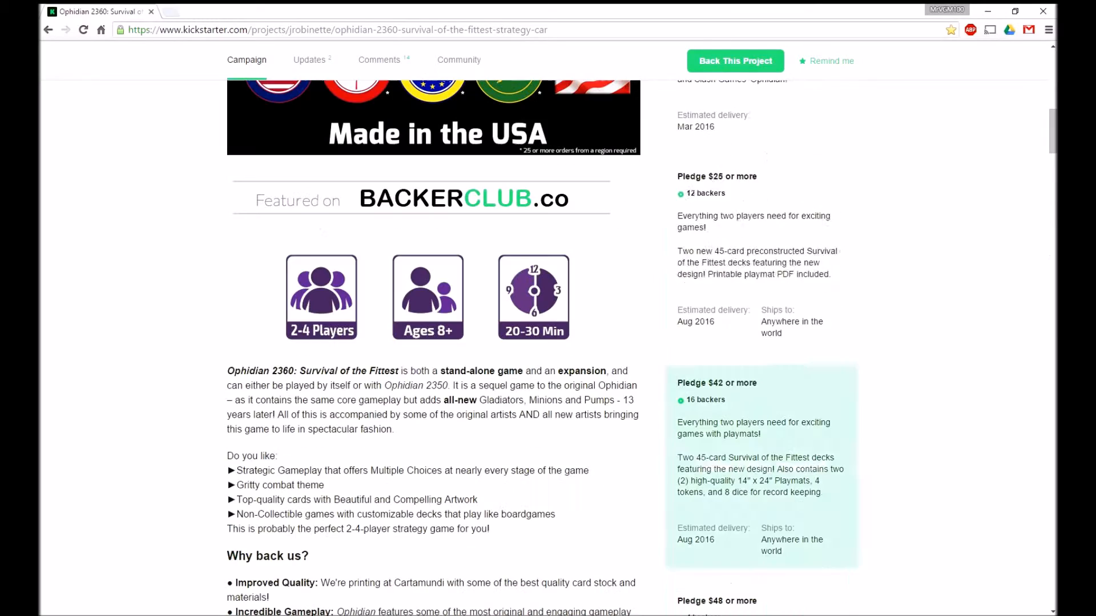
pyautogui.scroll(3)
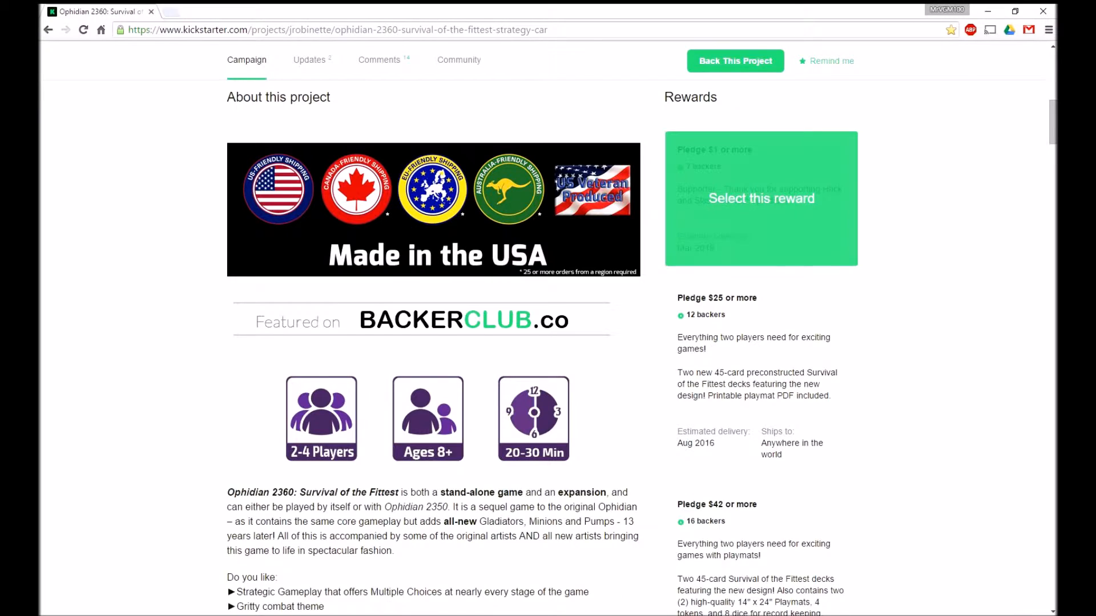
pyautogui.scroll(-3)
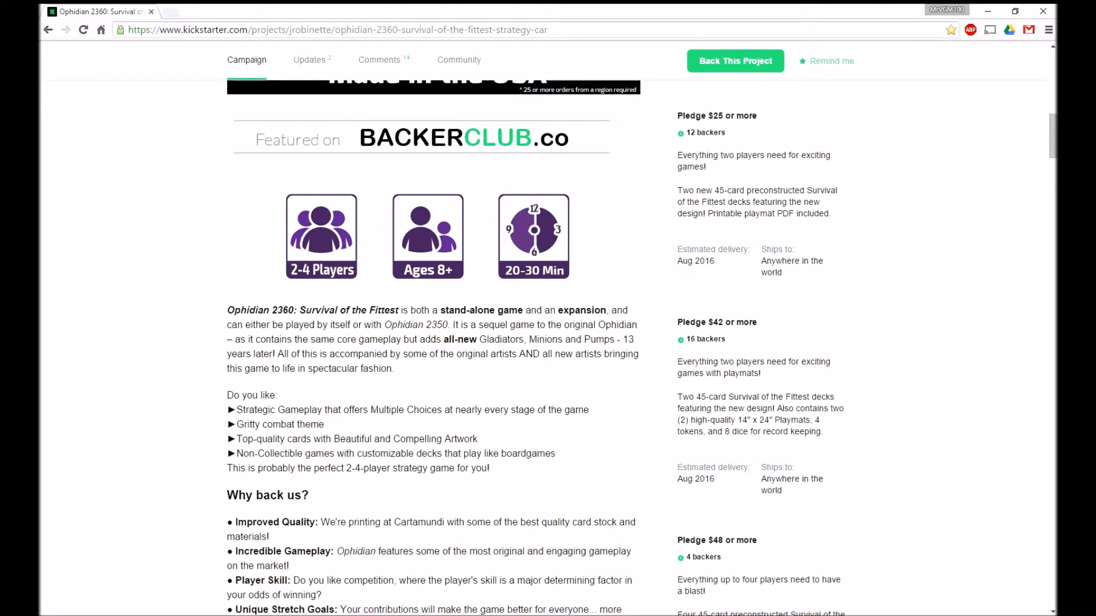
pyautogui.scroll(-3)
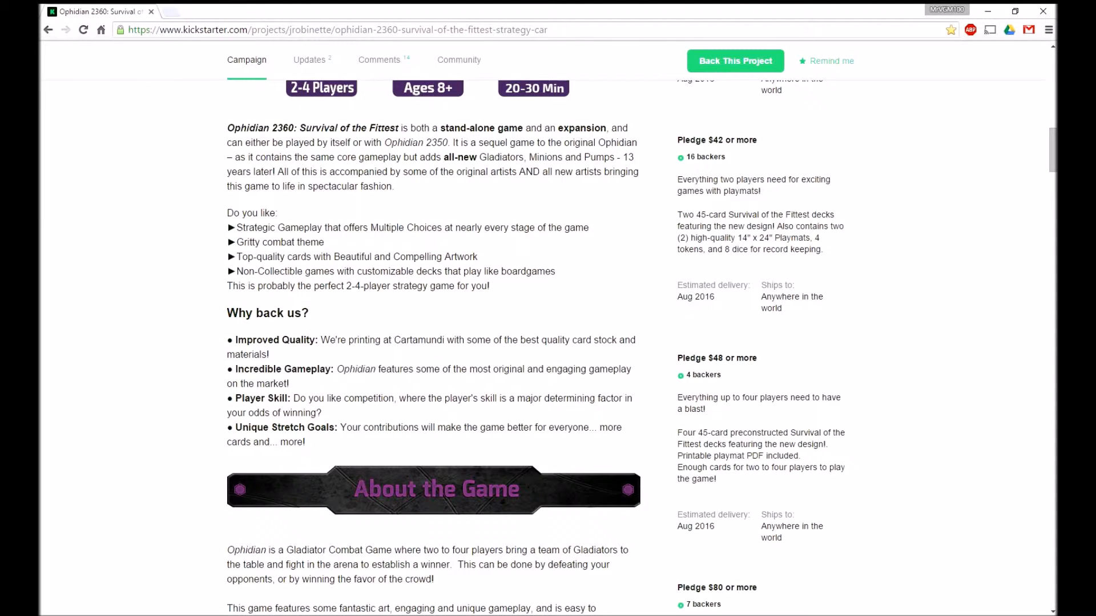
pyautogui.scroll(-3)
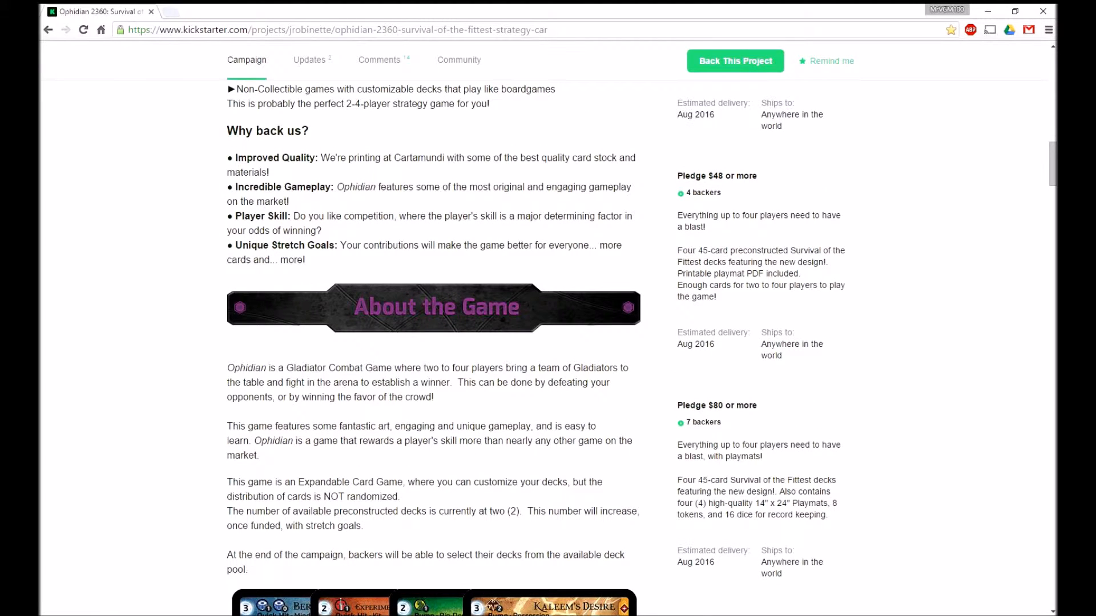
pyautogui.scroll(-3)
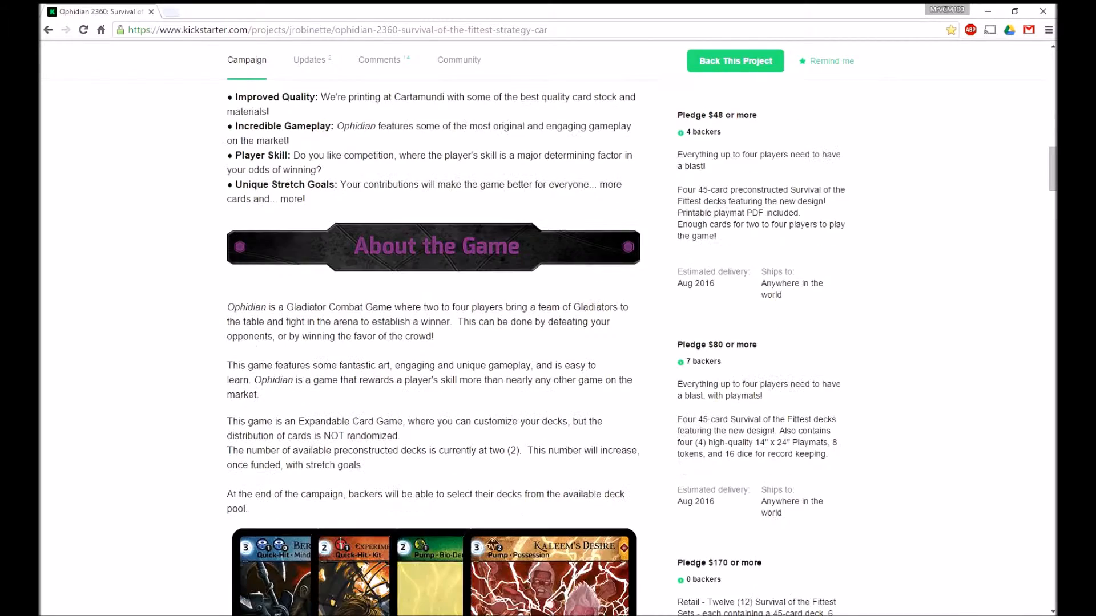
pyautogui.scroll(-3)
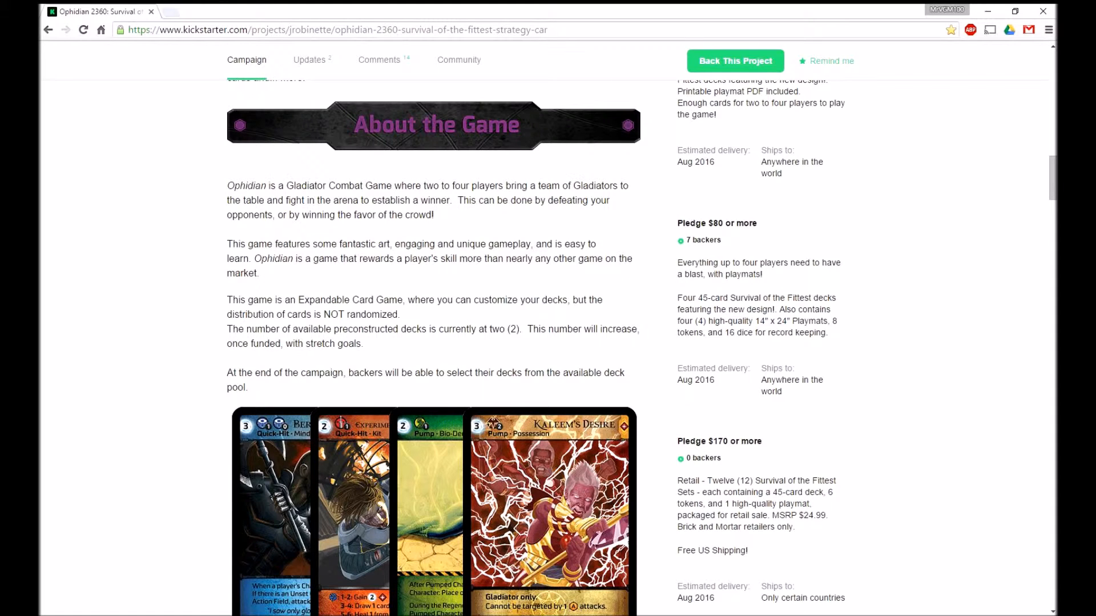
pyautogui.scroll(-3)
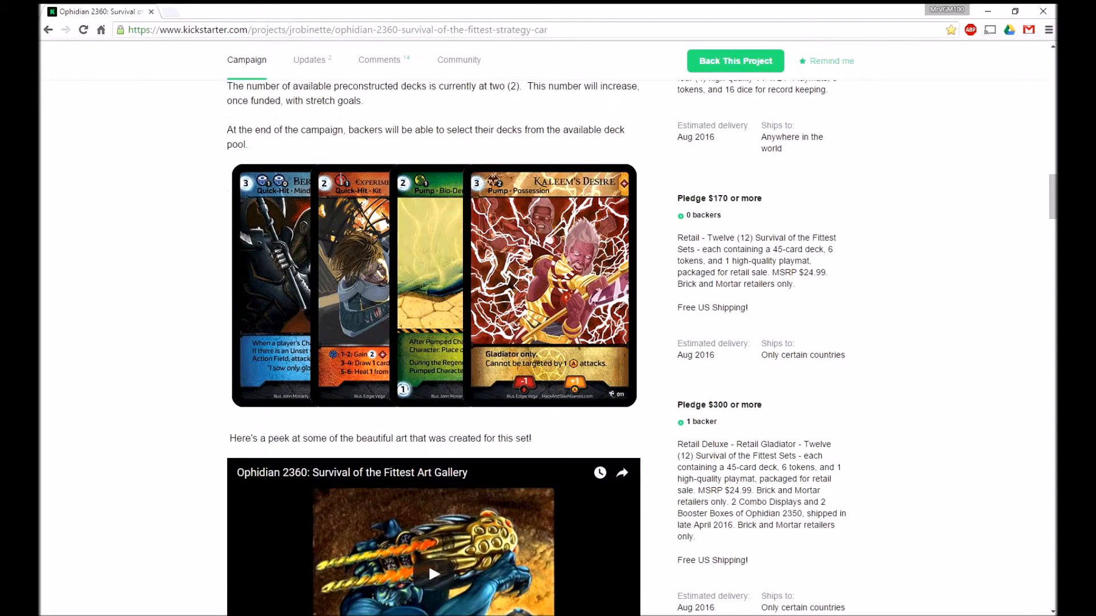
pyautogui.scroll(-3)
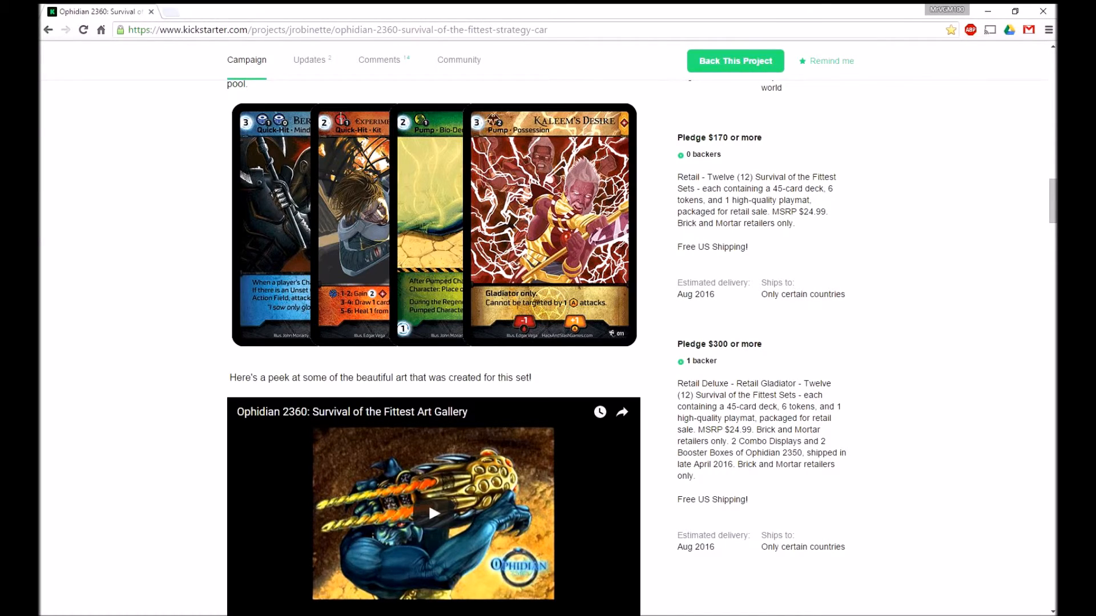
pyautogui.scroll(3)
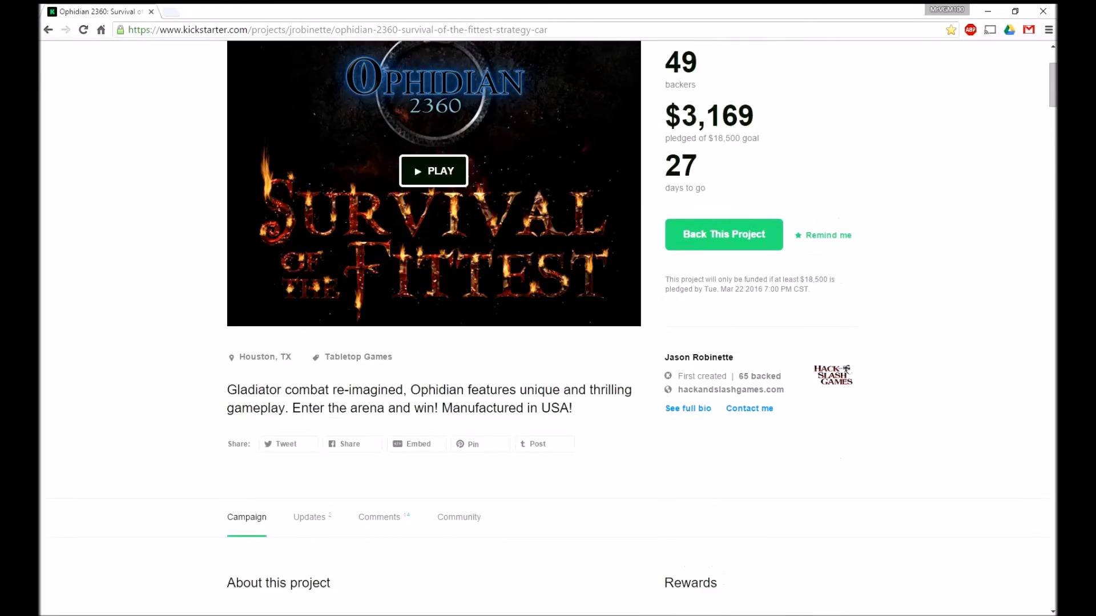